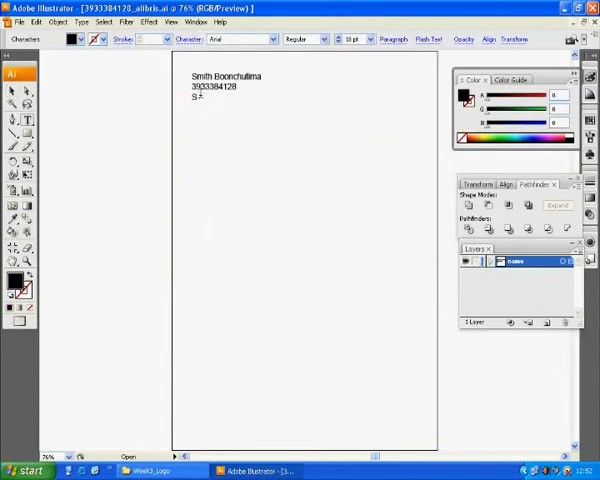
Finish 'Shell' on the third text line and save the document as a new shell file.
text(hell)
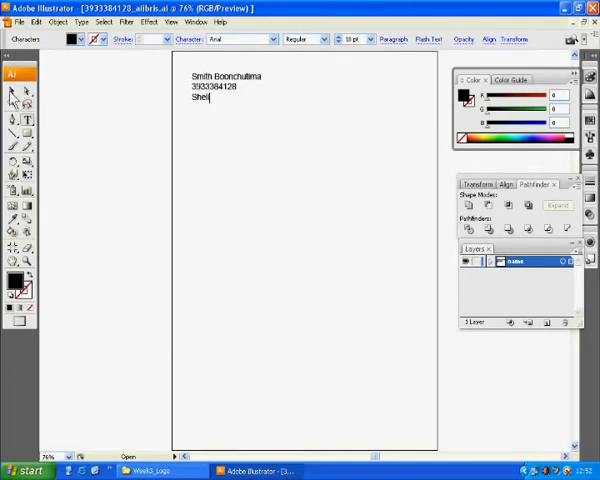
click(16, 22)
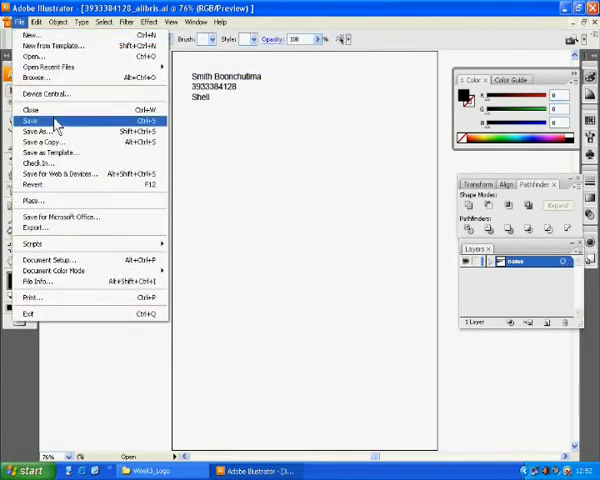
click(36, 132)
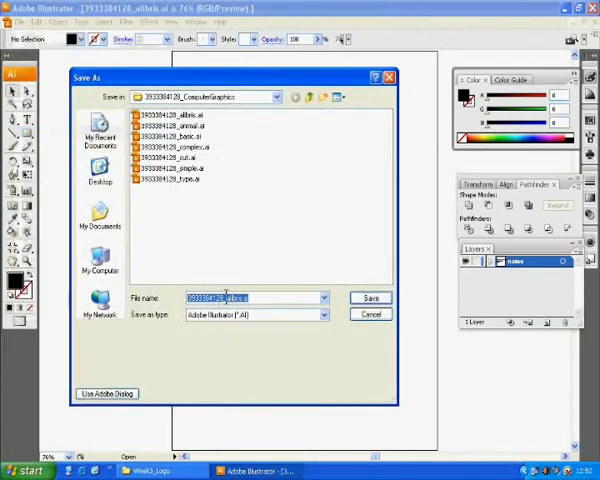
click(244, 298)
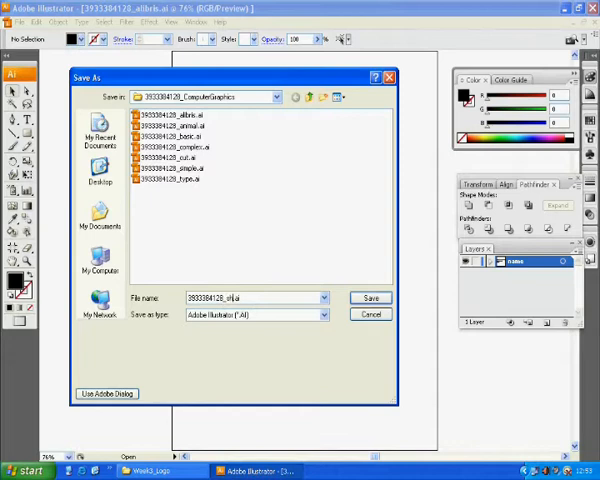
click(370, 296)
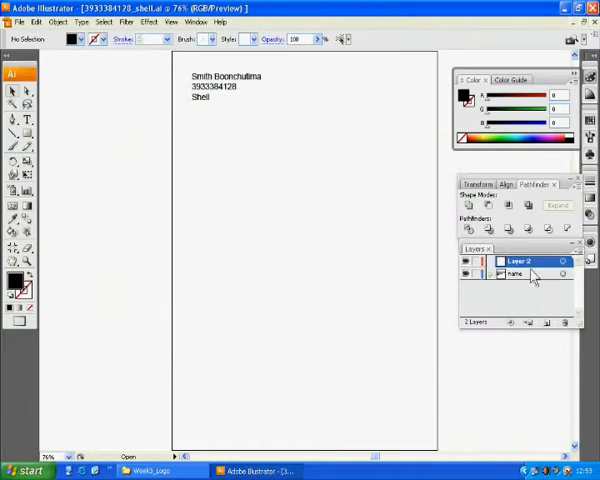
Rename the new layer via its Layer Options dialog.
double_click(522, 262)
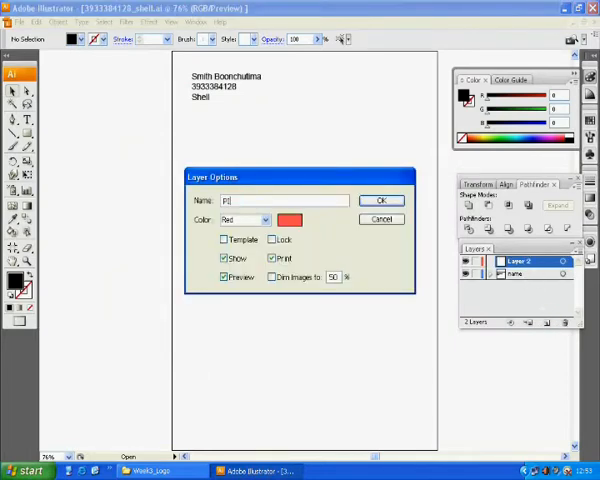
click(380, 200)
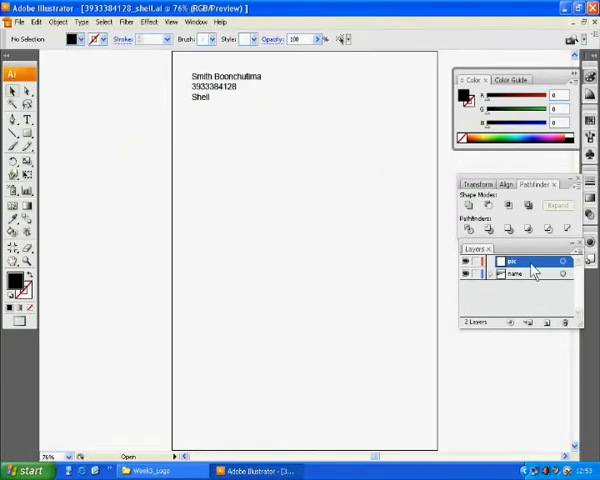
Start placing an image and browse to the logo folder on the desktop.
click(18, 20)
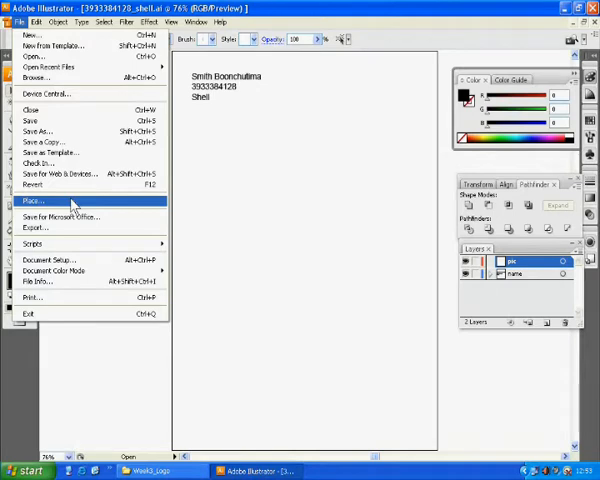
click(32, 200)
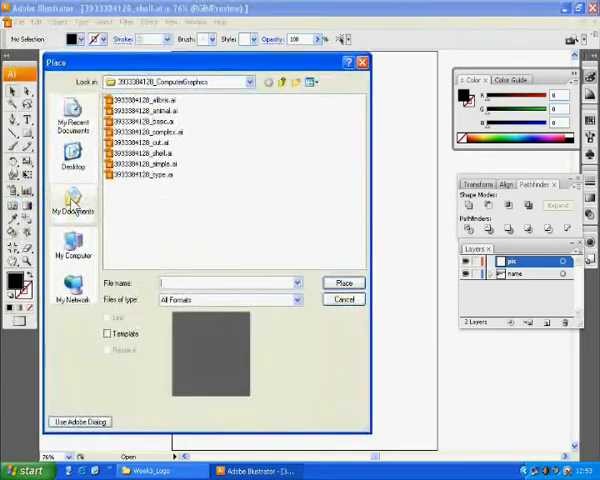
click(72, 160)
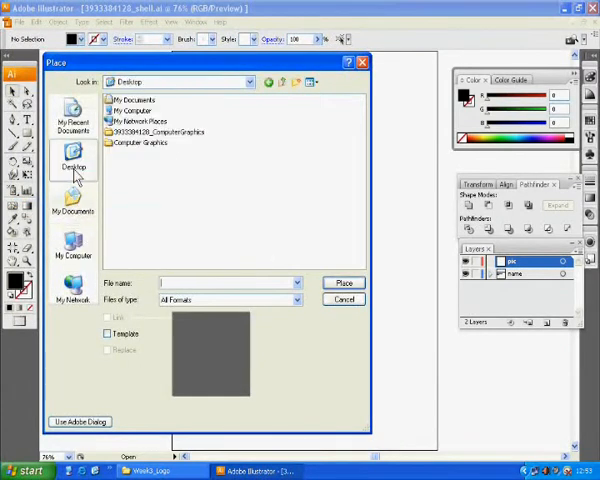
double_click(140, 142)
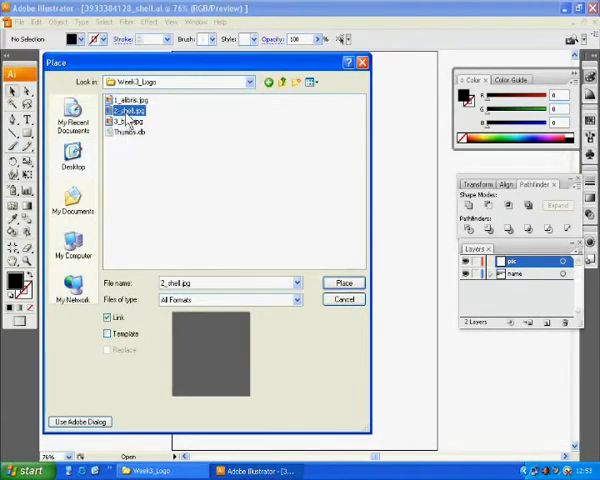
mouse_move(128, 122)
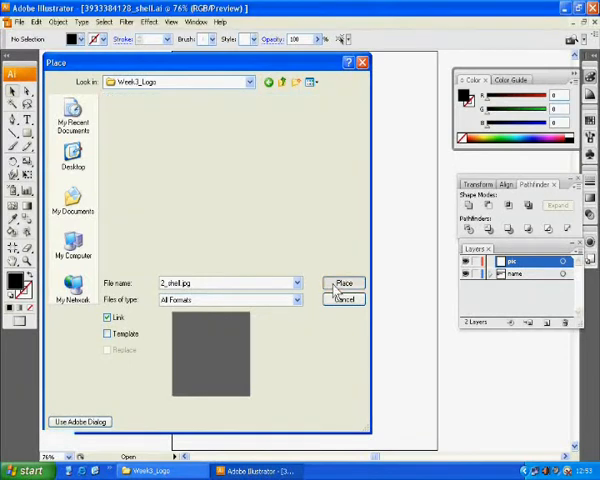
Place the shell photo on the artboard as a linked image and select it.
click(344, 284)
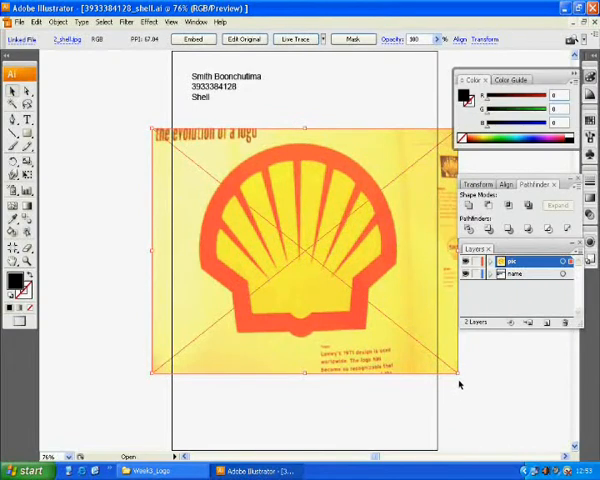
click(190, 258)
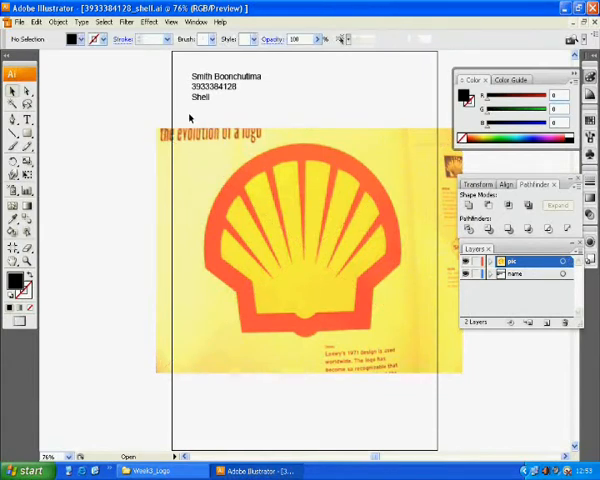
mouse_move(288, 208)
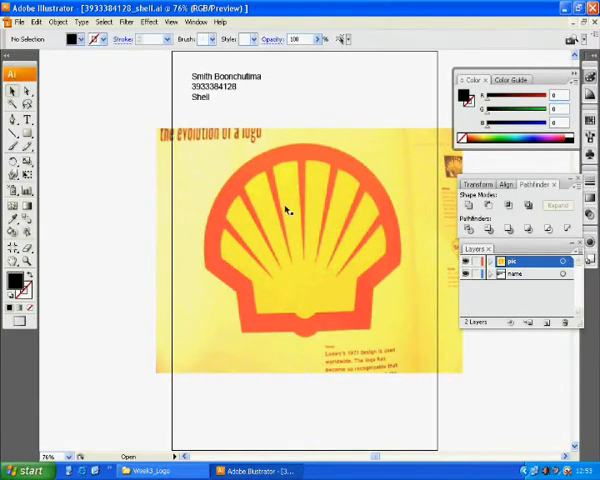
click(290, 200)
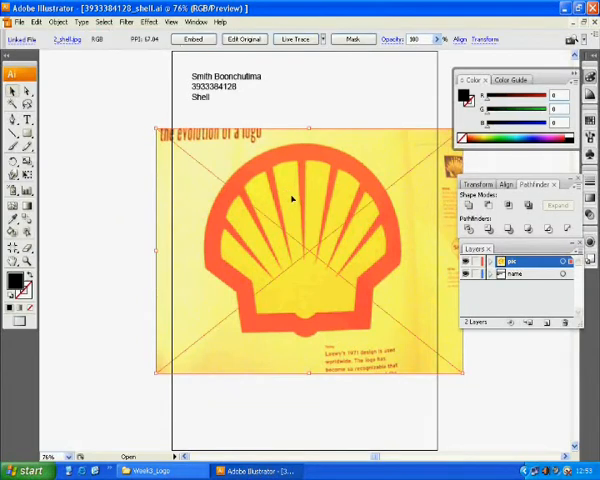
mouse_move(288, 180)
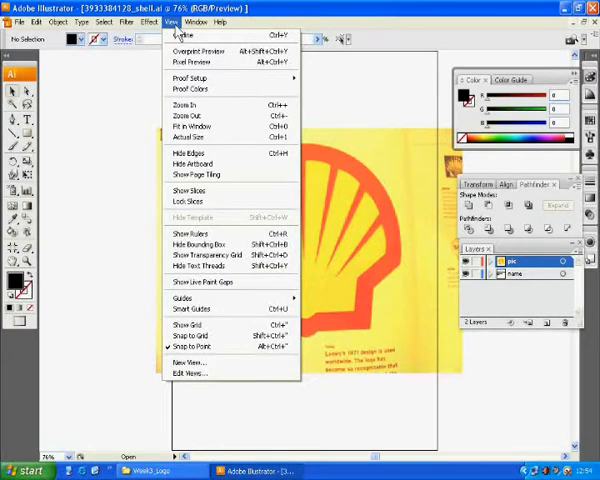
mouse_move(200, 240)
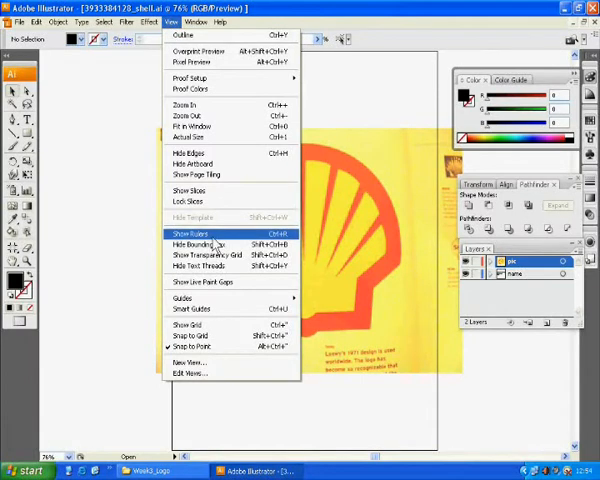
Show the rulers around the canvas for placing guides at the logo edges.
click(188, 234)
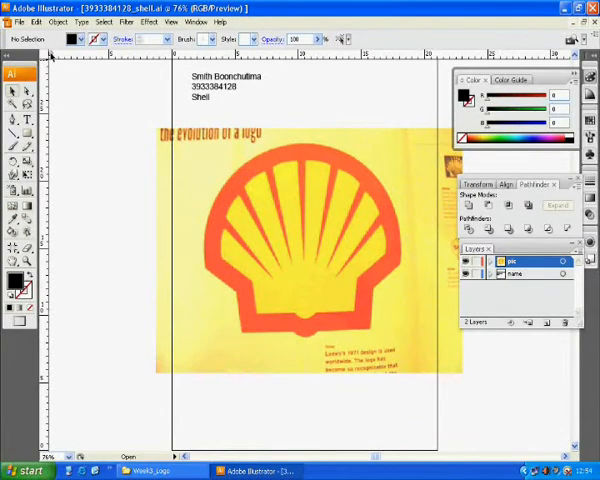
mouse_move(352, 76)
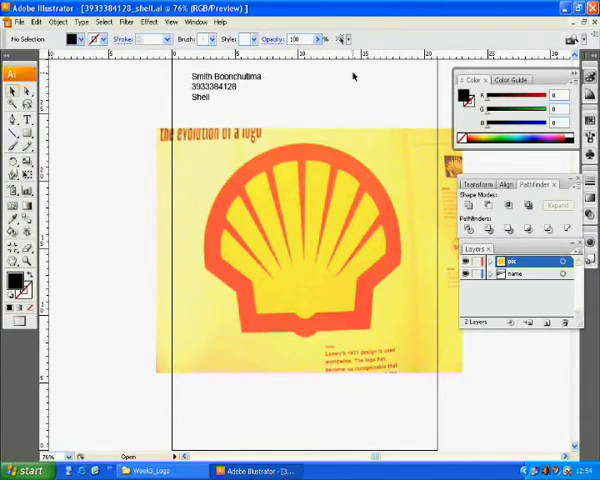
mouse_move(338, 166)
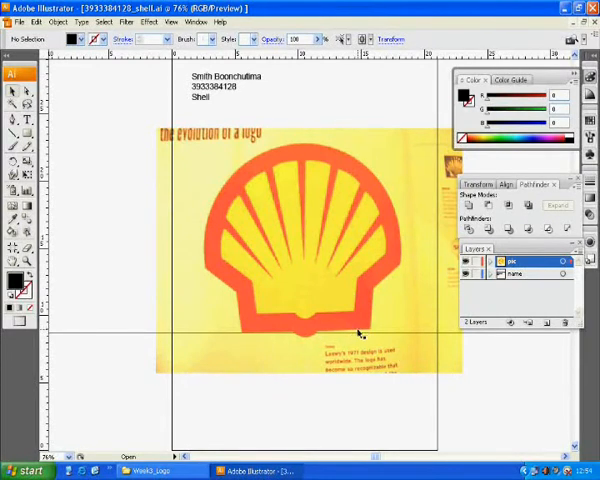
mouse_move(340, 222)
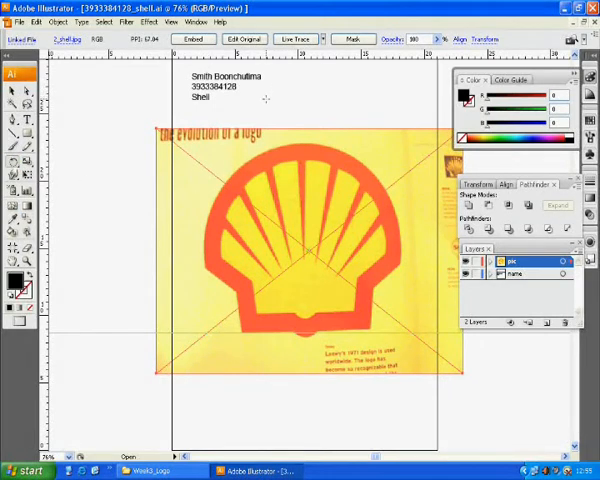
Add Layer 3 above the photo layer for tracing.
click(268, 100)
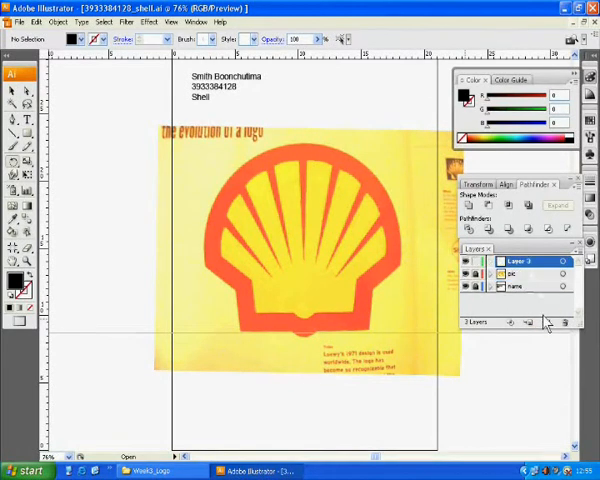
Rename Layer 3 as the tracing layer and make it active.
double_click(528, 260)
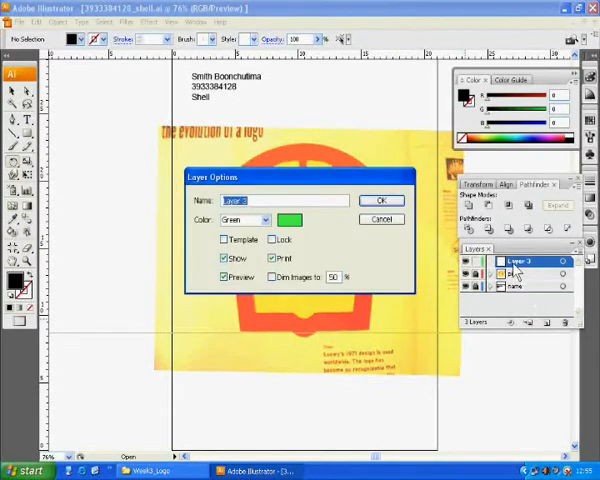
click(380, 200)
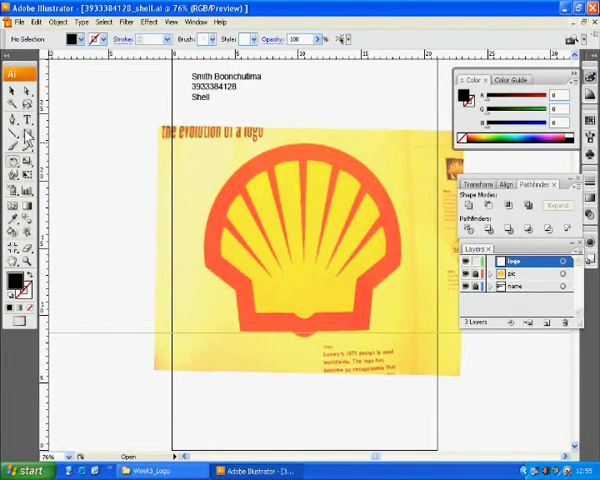
mouse_move(12, 144)
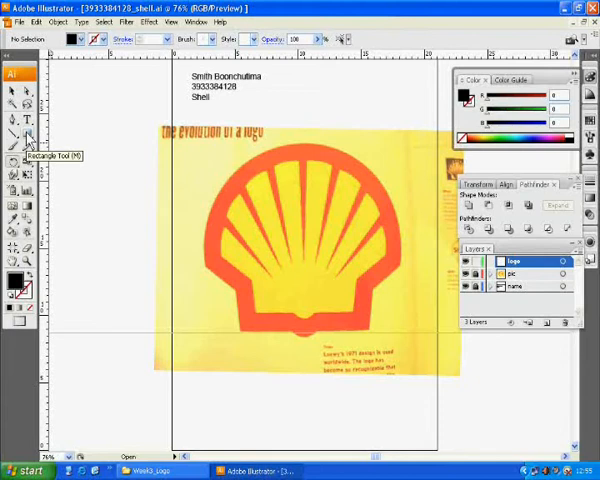
Switch from the Rectangle tool to the Ellipse tool for tracing the shell.
click(28, 142)
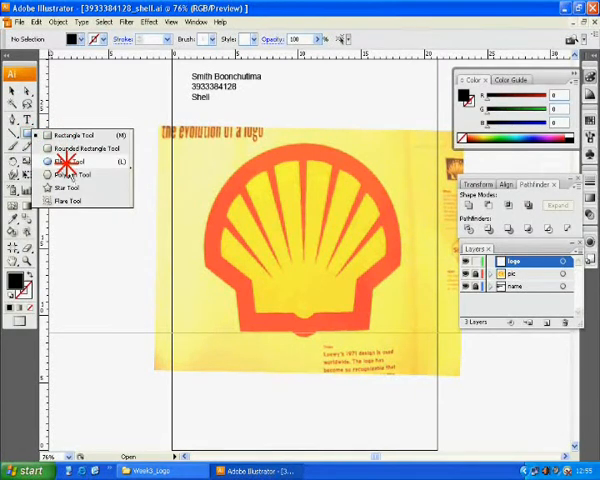
click(68, 160)
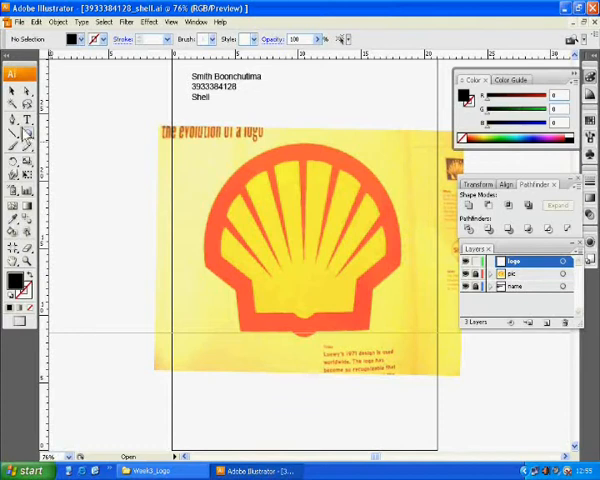
click(10, 108)
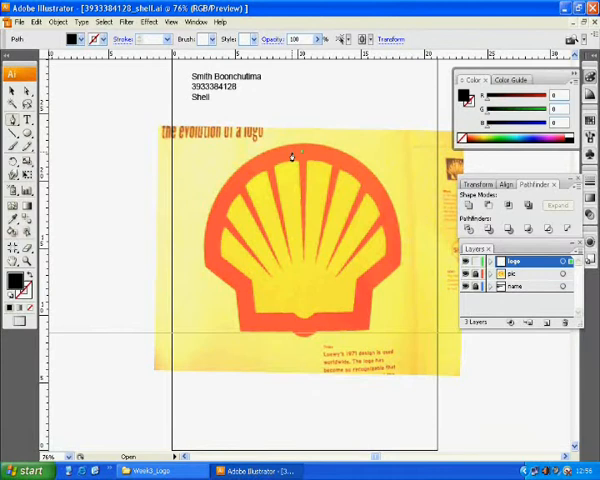
mouse_move(210, 268)
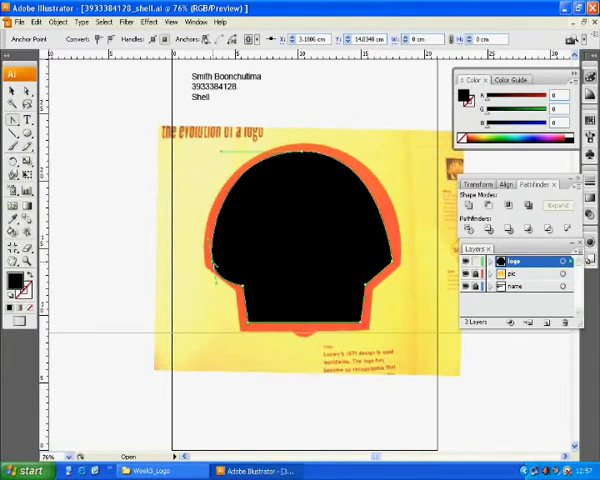
mouse_move(216, 250)
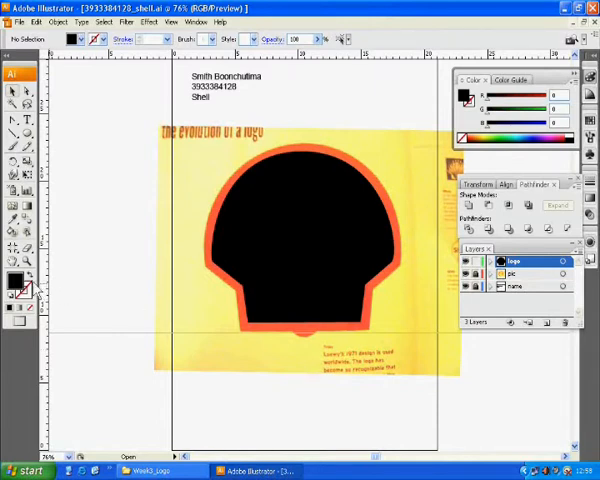
mouse_move(24, 288)
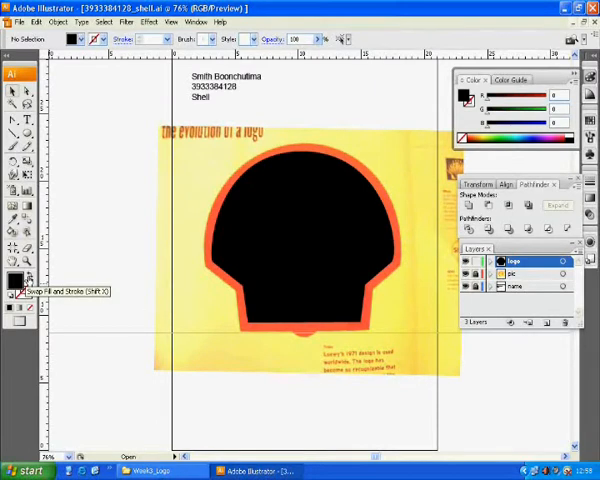
Set the traced shell shape's stroke to red and adjust its fill colour.
click(22, 284)
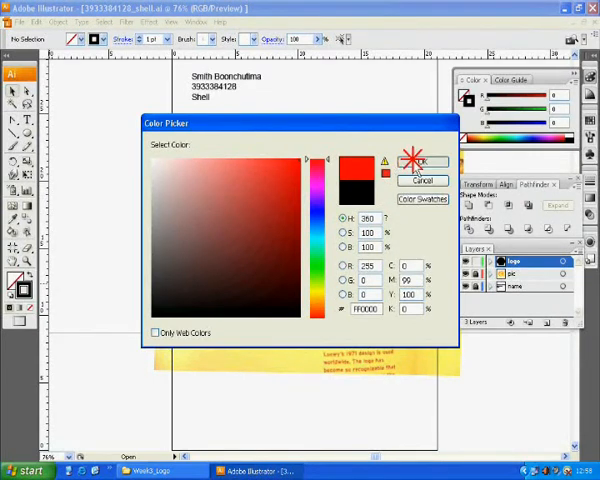
click(422, 160)
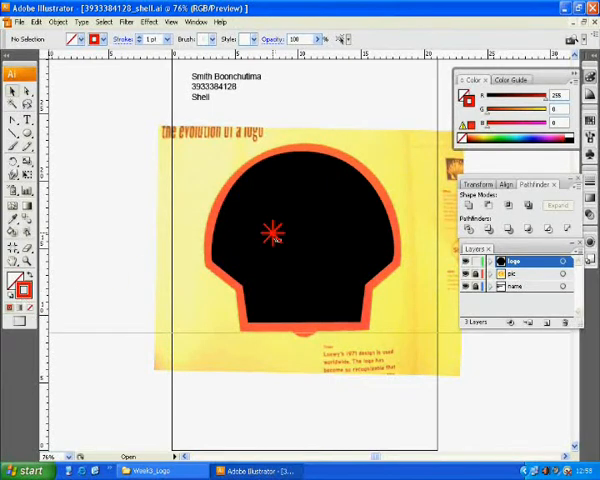
click(290, 236)
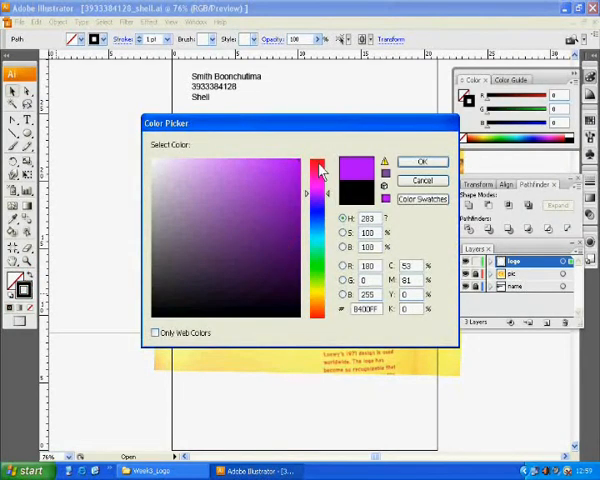
click(424, 160)
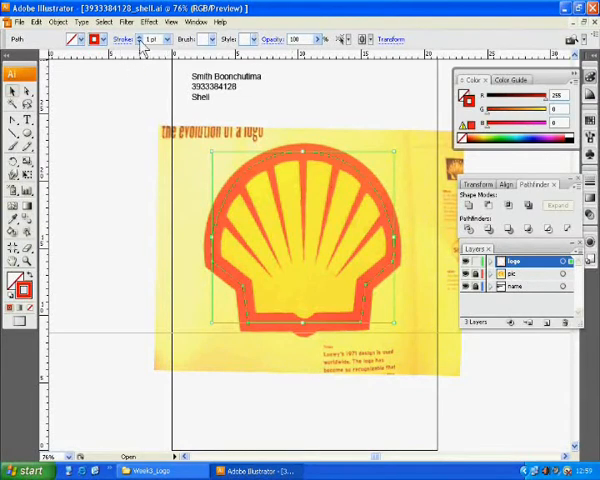
mouse_move(150, 44)
text(37)
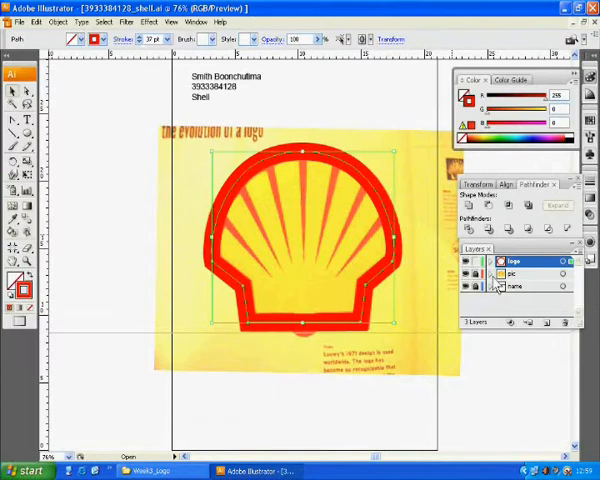
Toggle the photo layer off and on to check the thick red outline.
click(518, 272)
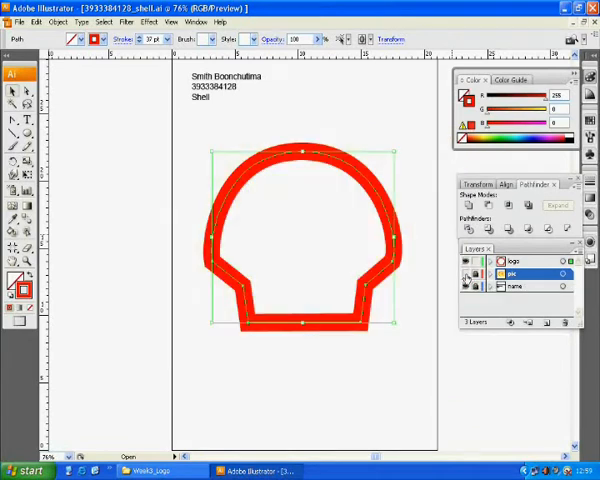
mouse_move(468, 276)
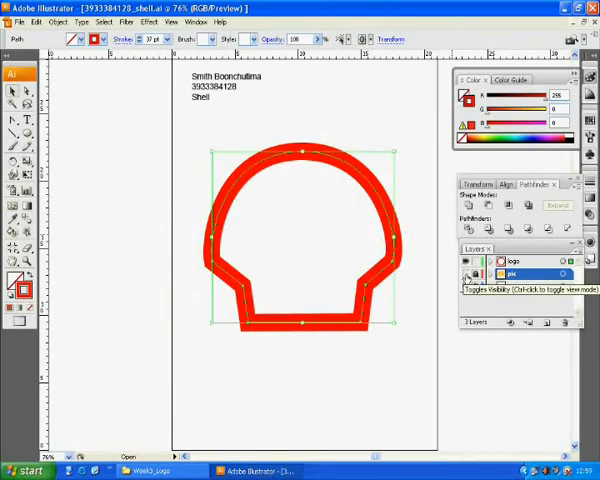
click(464, 272)
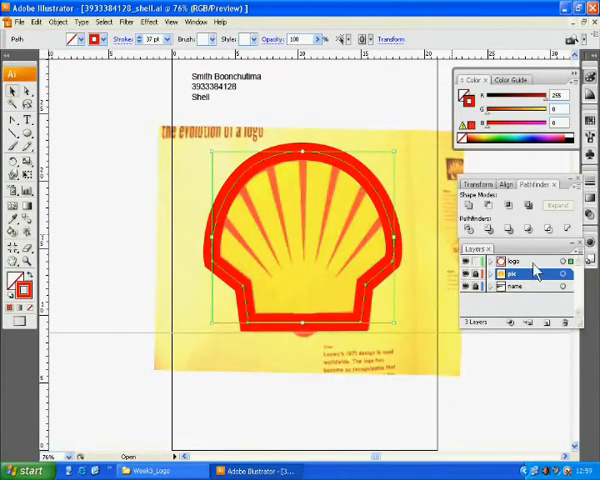
click(528, 260)
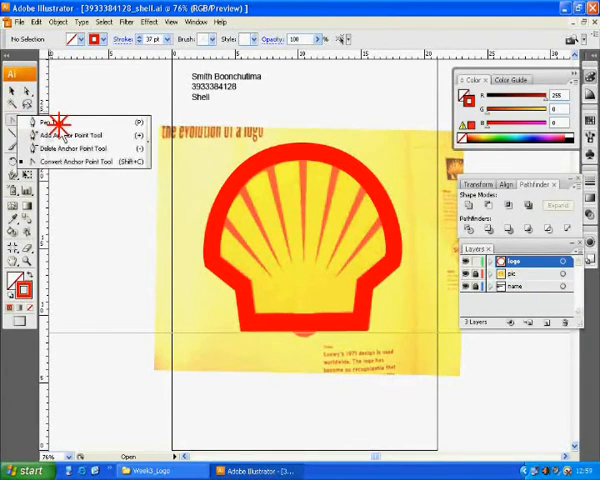
Switch to the Pen tool and start a red path over an inner ray, checking against the photo.
click(270, 284)
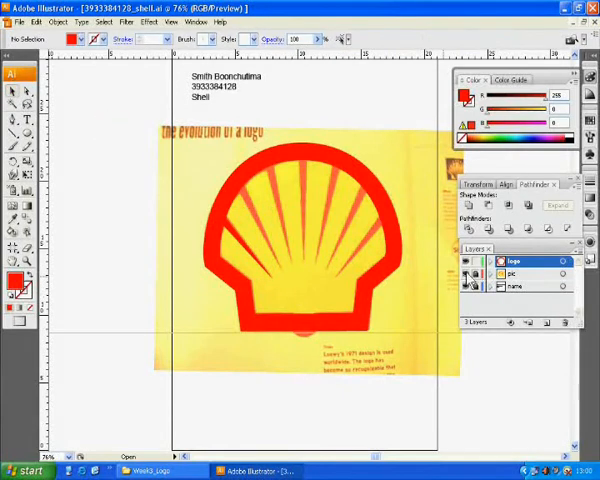
click(520, 272)
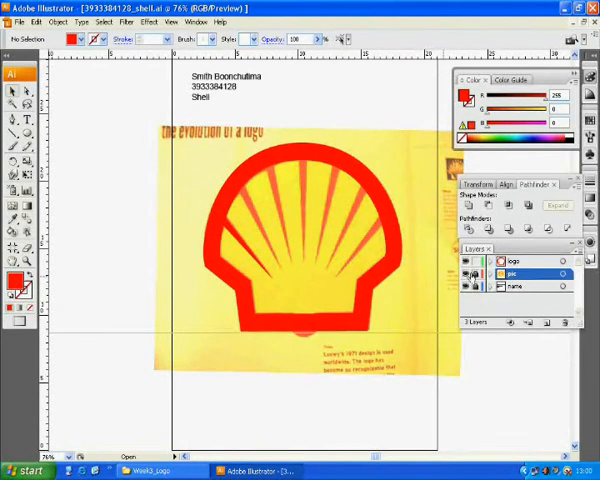
click(468, 272)
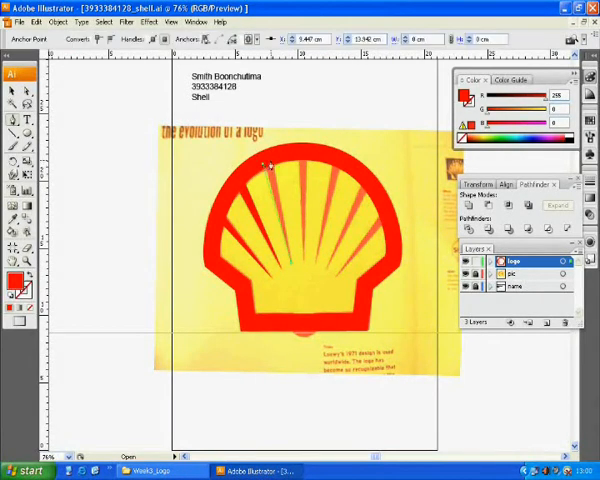
Draw the remaining radiating strips in red and toggle the photo to verify the complete logo.
drag(268, 164, 292, 268)
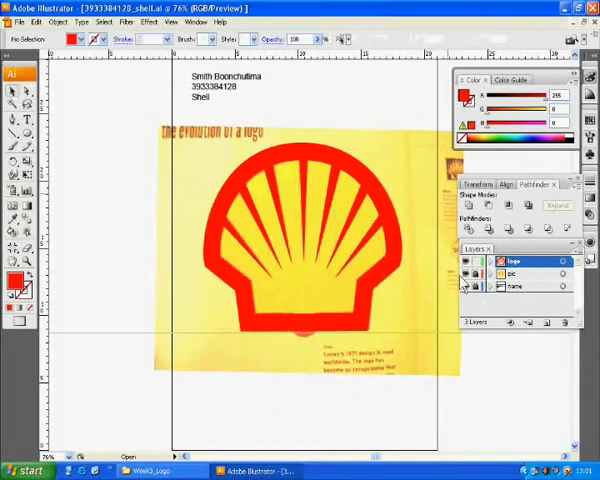
click(464, 288)
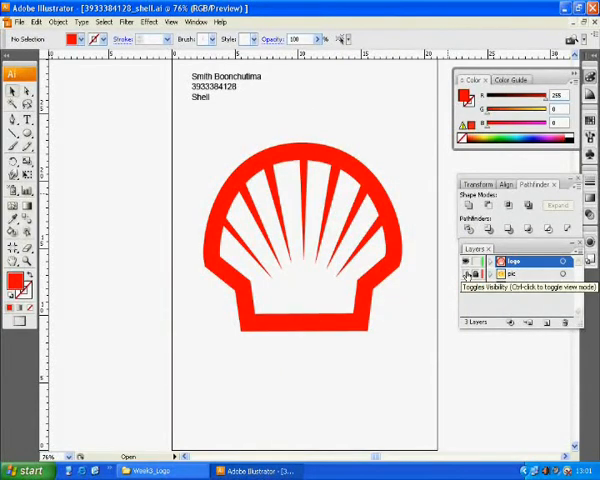
click(468, 286)
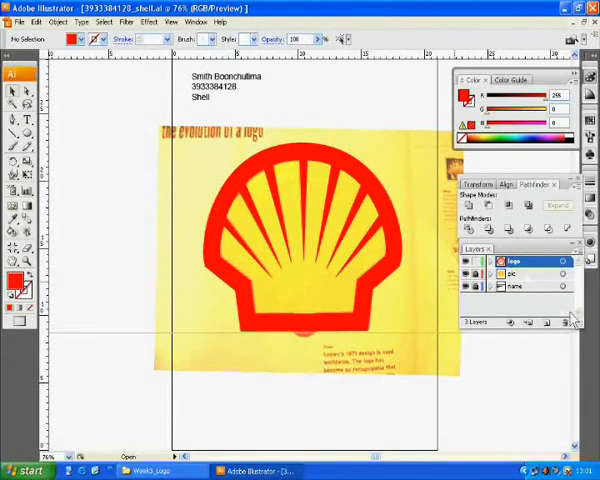
Compare the traced logo against the photo, then begin the small oval at the bottom centre of the base.
click(510, 272)
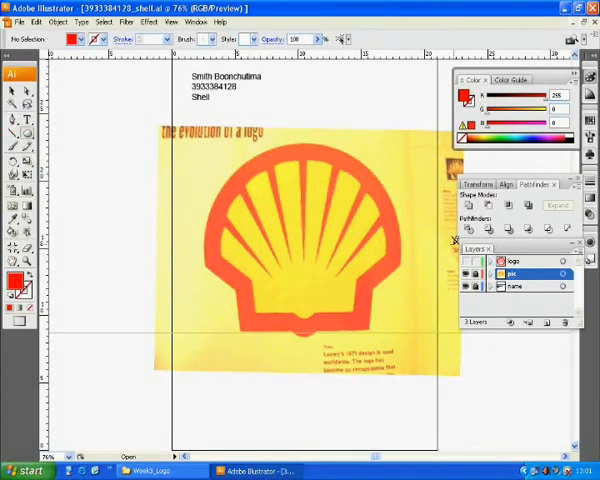
click(512, 260)
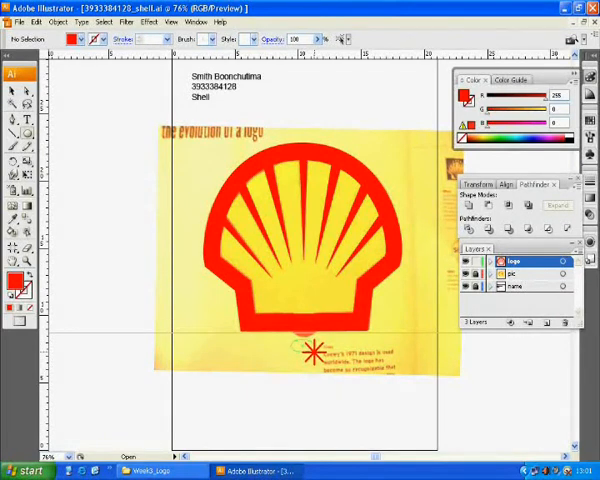
click(308, 348)
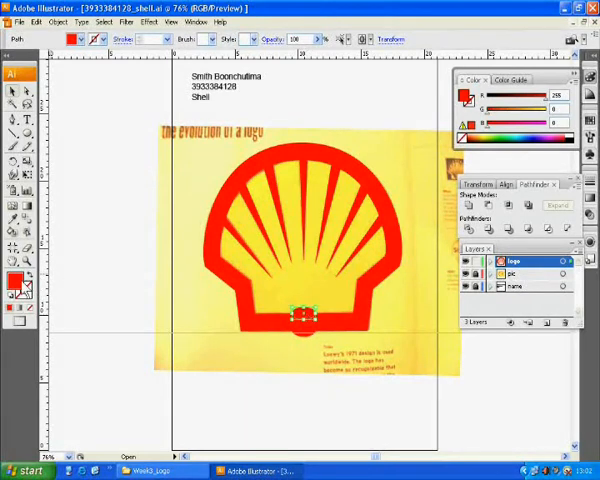
Give the small base oval a yellow fill chosen in the Color Picker.
double_click(12, 280)
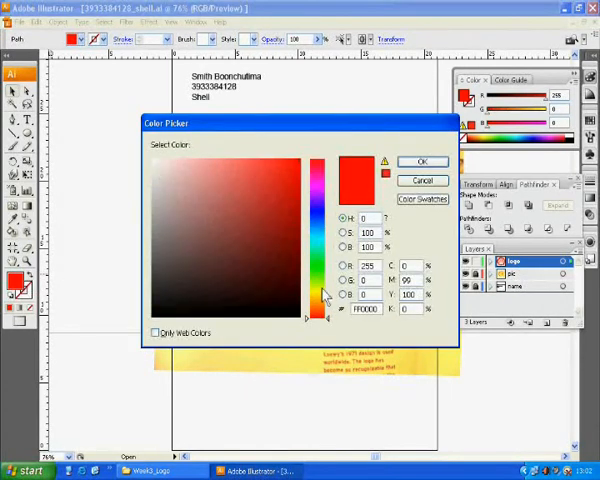
click(316, 290)
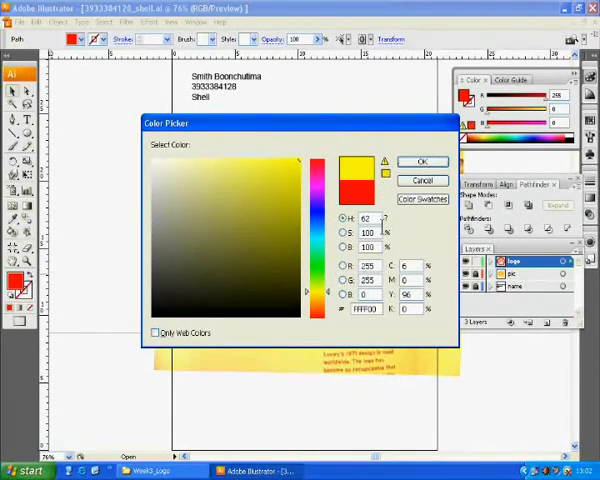
click(424, 160)
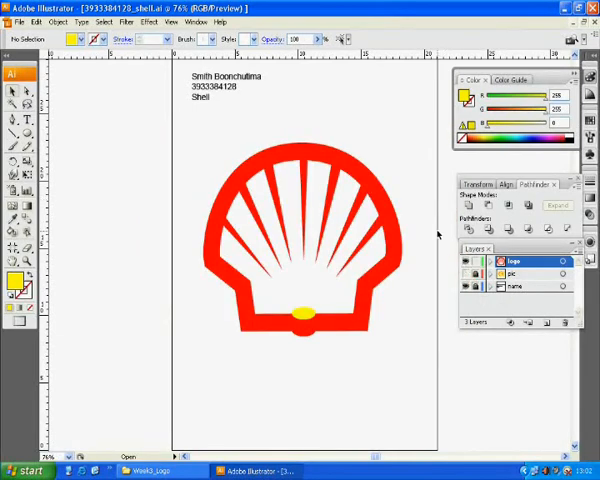
mouse_move(284, 160)
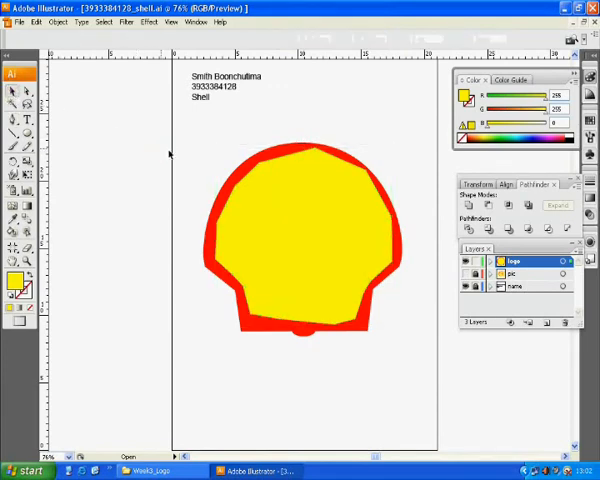
Send the yellow shell shape backward behind the red rays and deselect to view the finished logo.
click(290, 224)
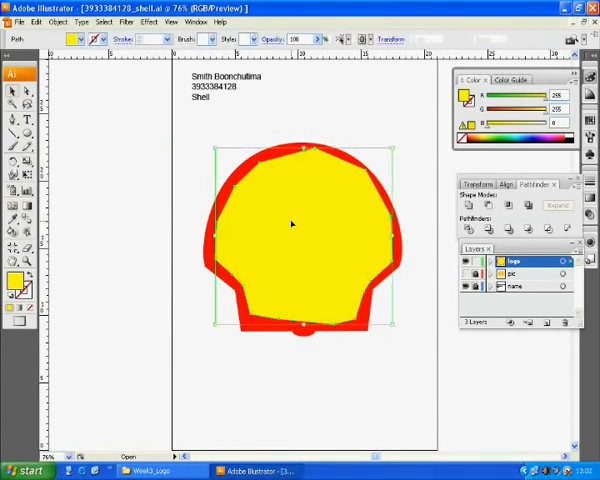
right_click(290, 224)
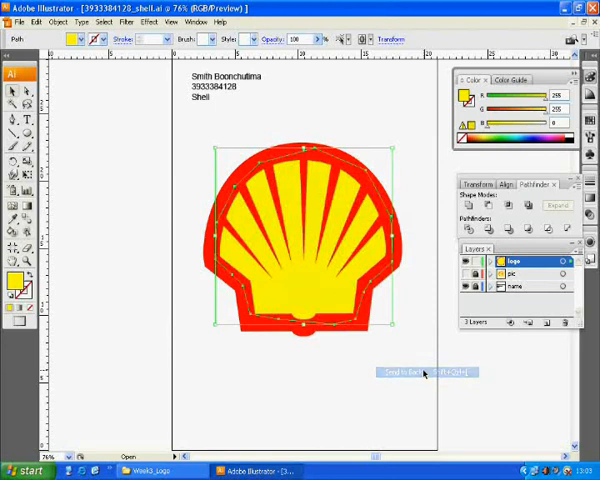
click(400, 372)
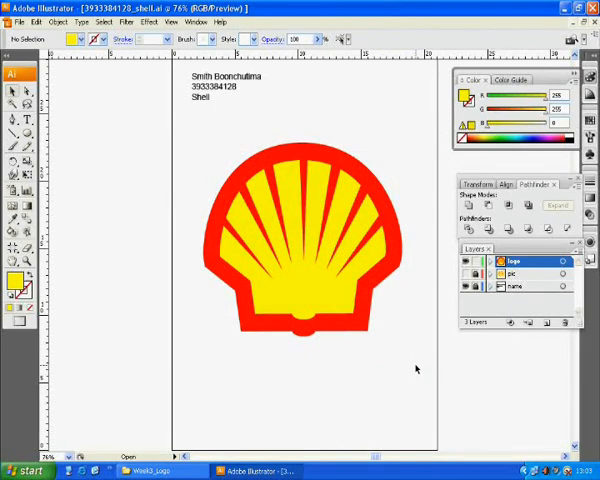